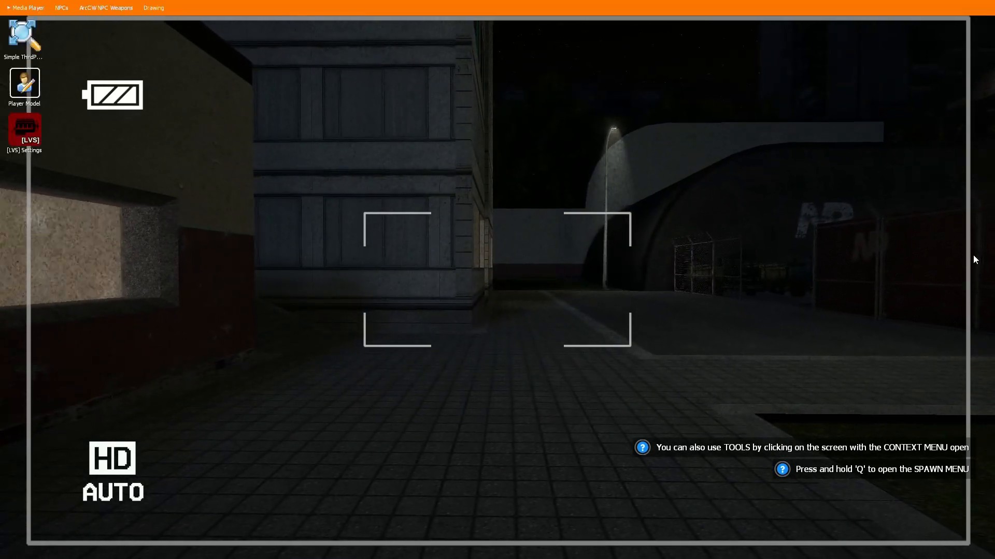
# Show the Drawing dropdown of HUD and drawing options over the game view.
pyautogui.click(153, 7)
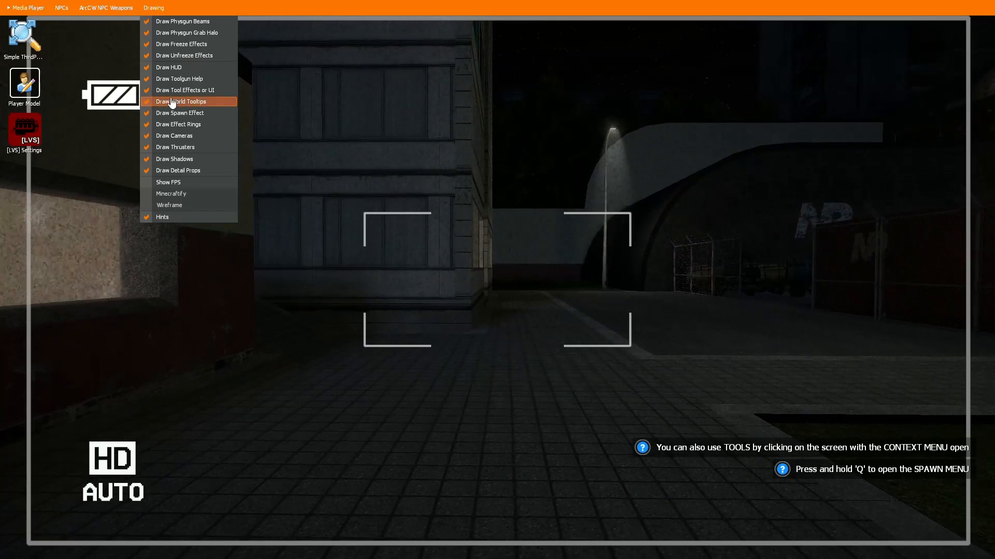
pyautogui.moveTo(185, 90)
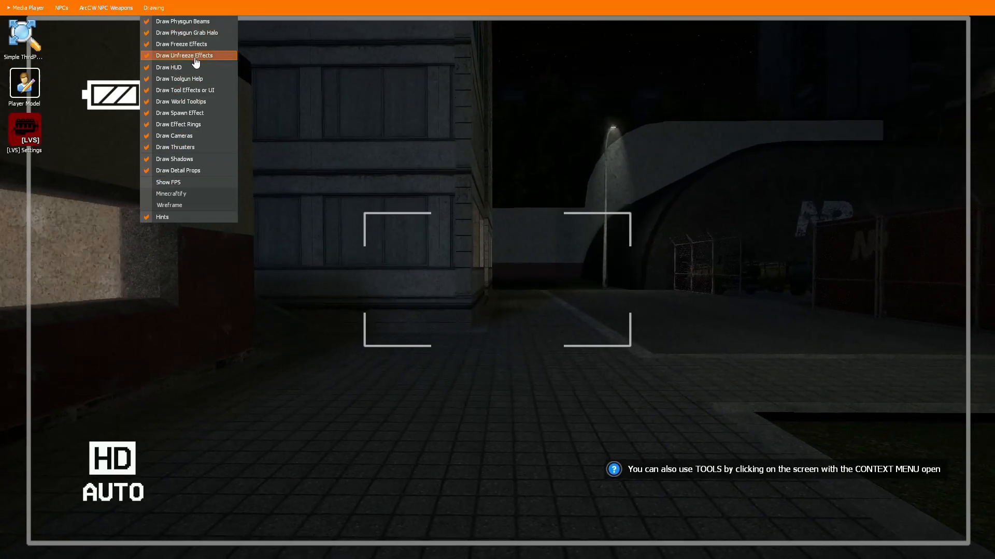
pyautogui.moveTo(168, 183)
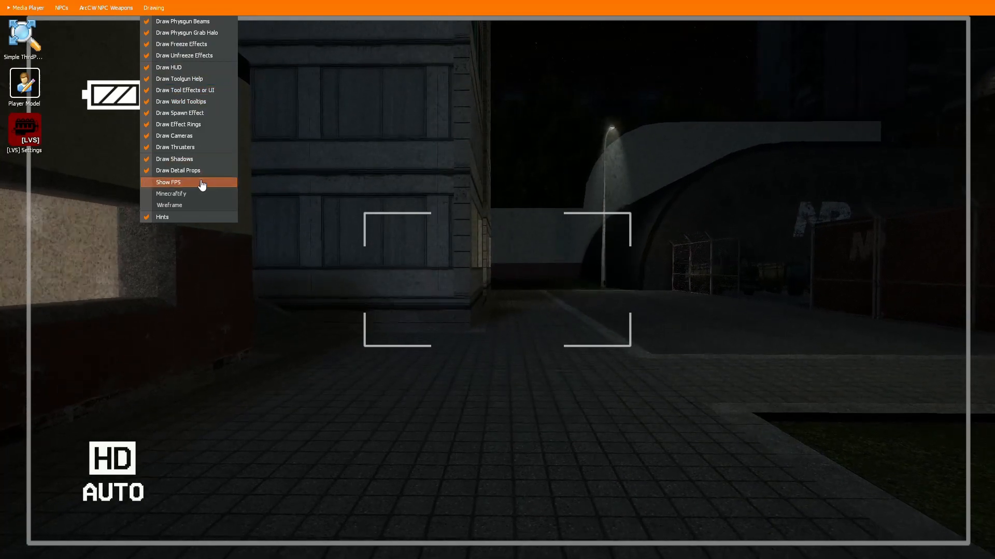